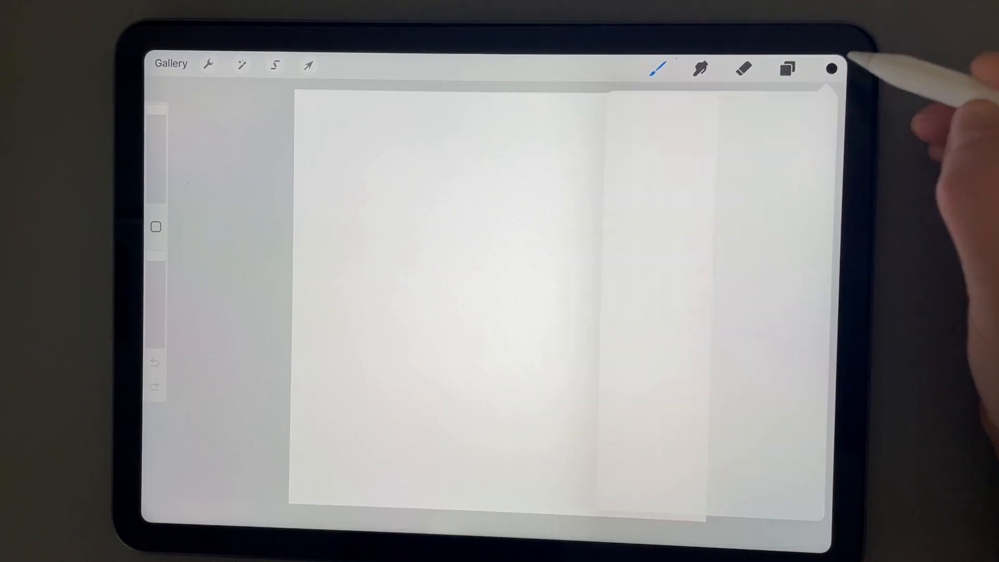
# Browse the saved colour palettes list from the colour panel's Palettes view.
pyautogui.click(830, 67)
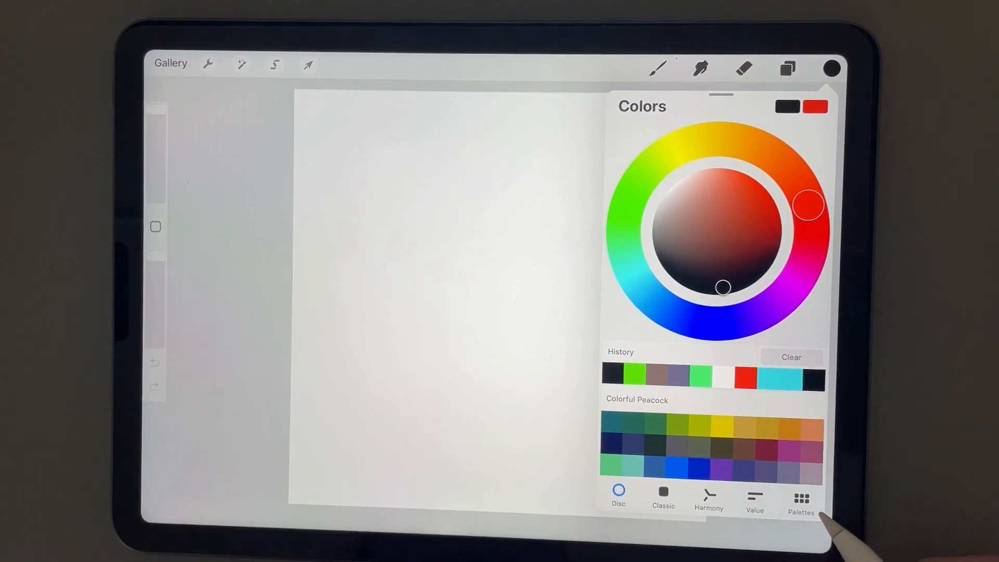
pyautogui.click(800, 504)
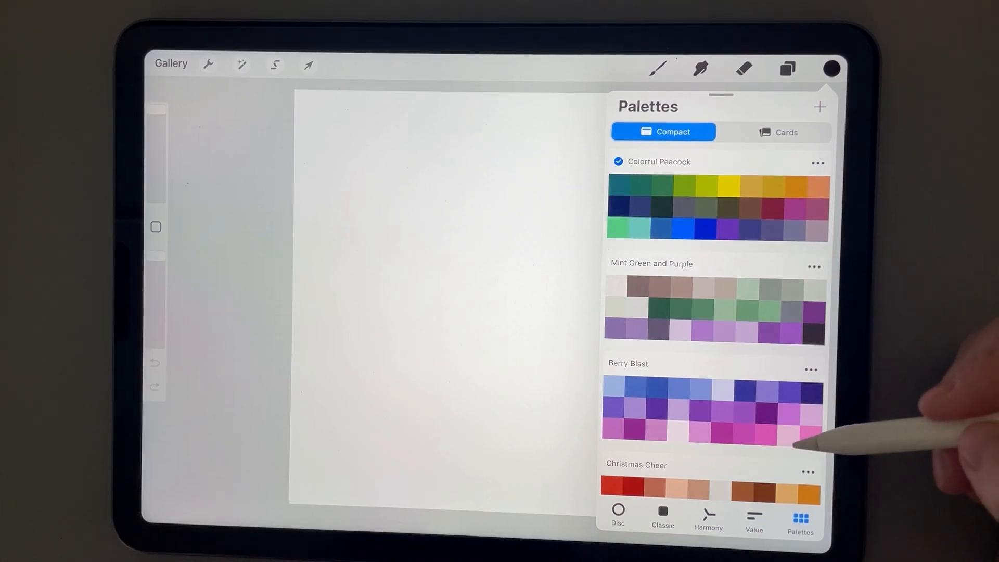
pyautogui.scroll(-3)
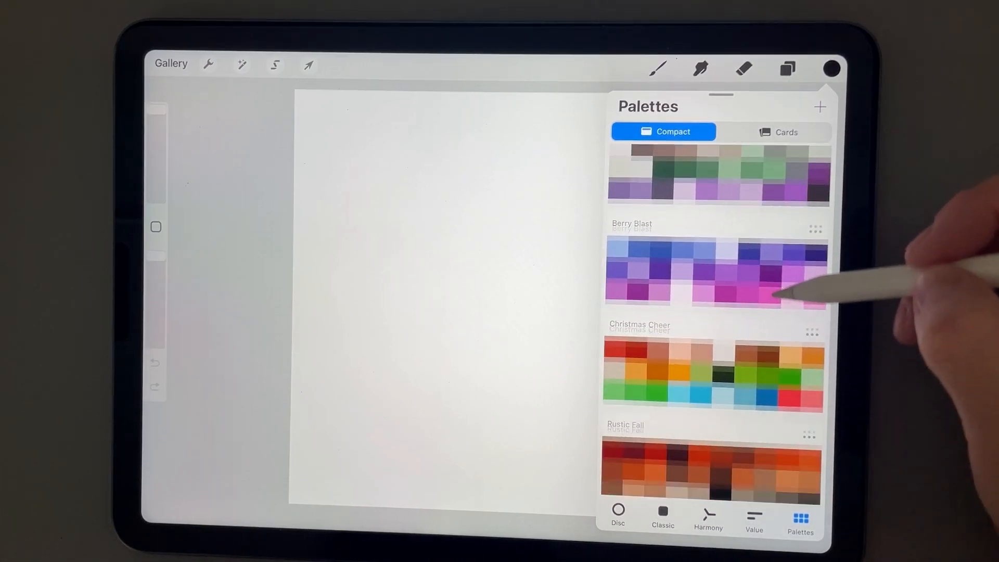
pyautogui.scroll(-3)
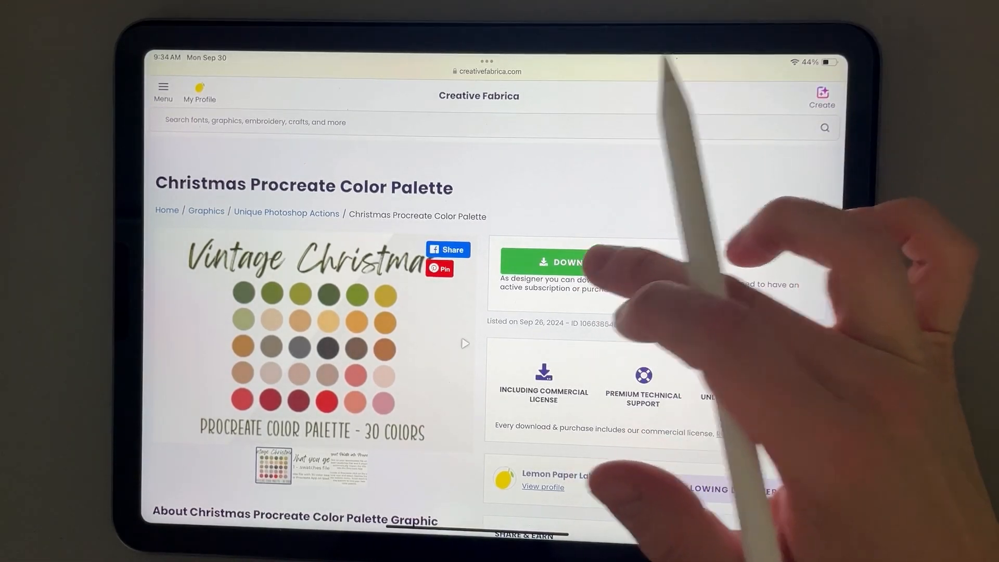
# Download the Christmas Procreate Color Palette from its Creative Fabrica page.
pyautogui.click(572, 262)
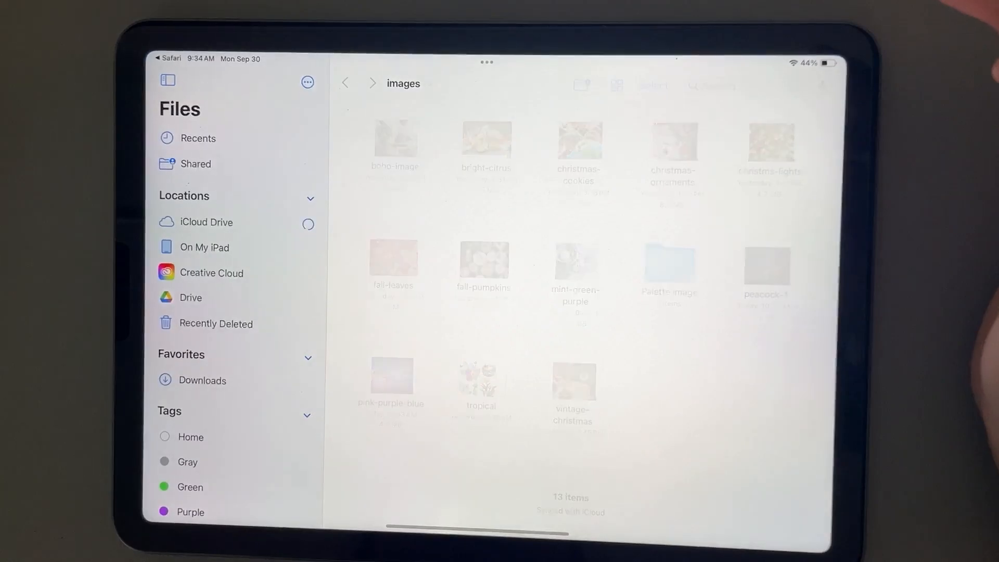
# Open the downloaded Christmas palette swatches file from Downloads to import it into Procreate.
pyautogui.click(201, 381)
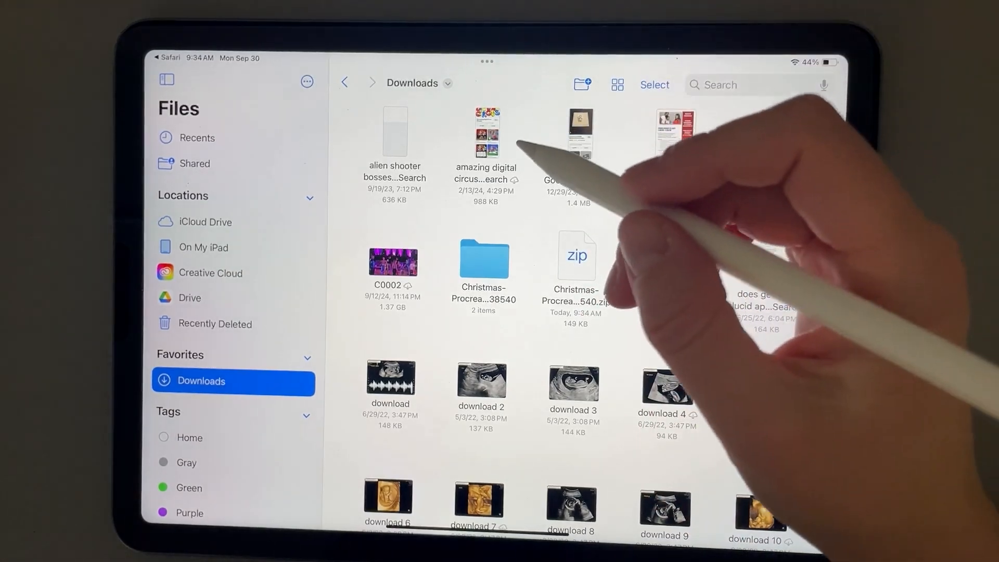
pyautogui.doubleClick(484, 261)
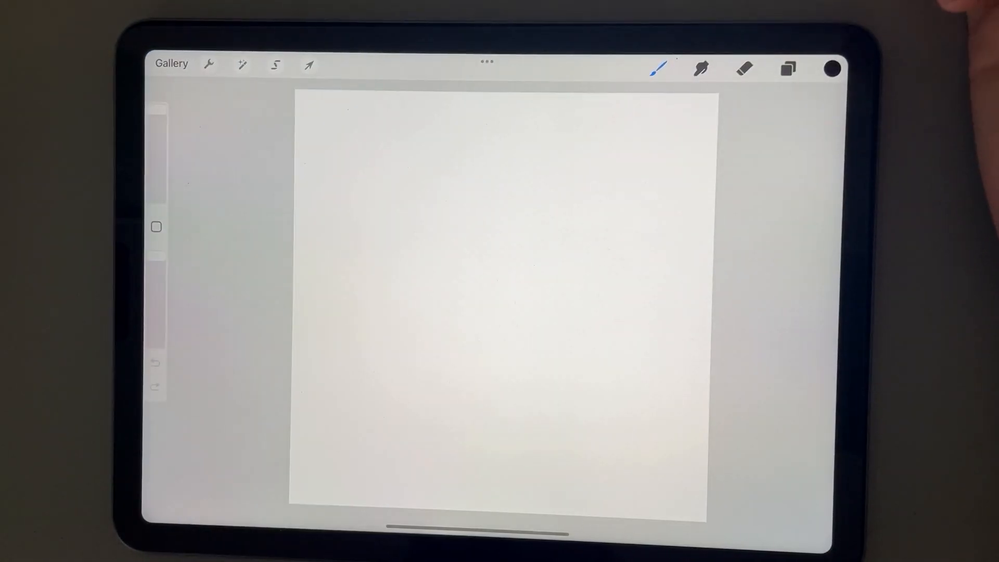
pyautogui.moveTo(796, 114)
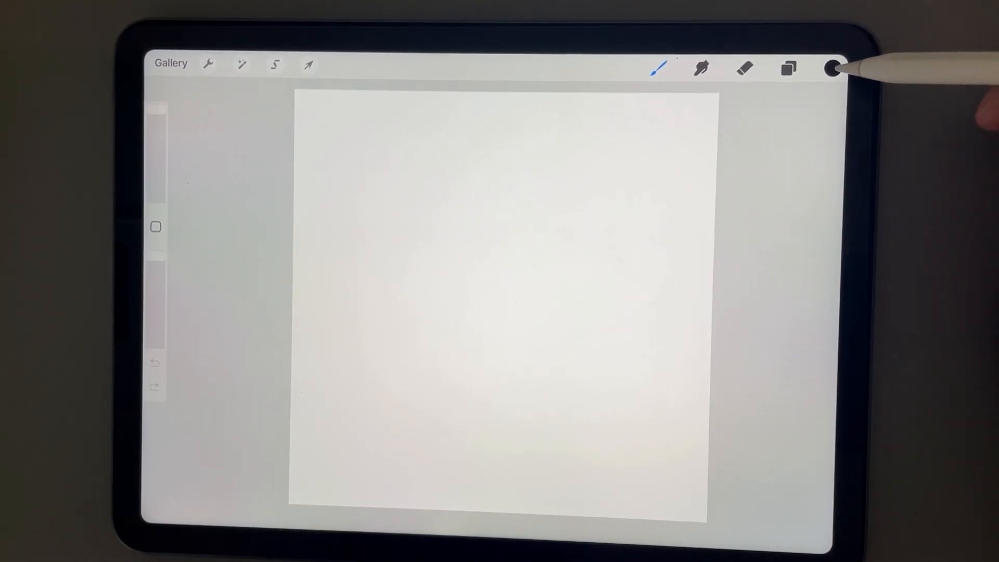
# Pick a red swatch from the Vintage Christmas palette as the current colour.
pyautogui.click(832, 69)
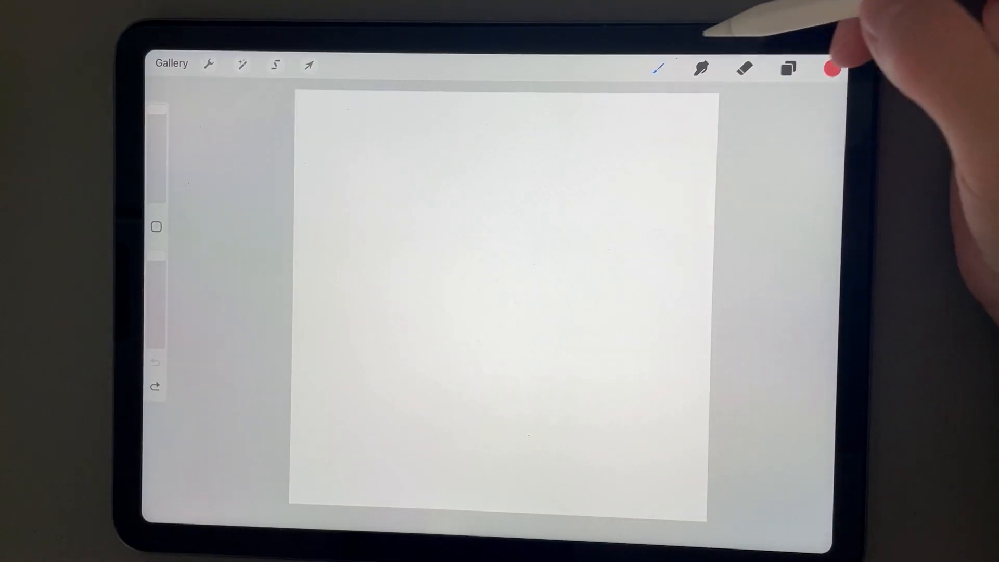
# Paint red strokes, switch to a Vintage Christmas green for more strokes, and confirm the palette is saved.
pyautogui.click(659, 68)
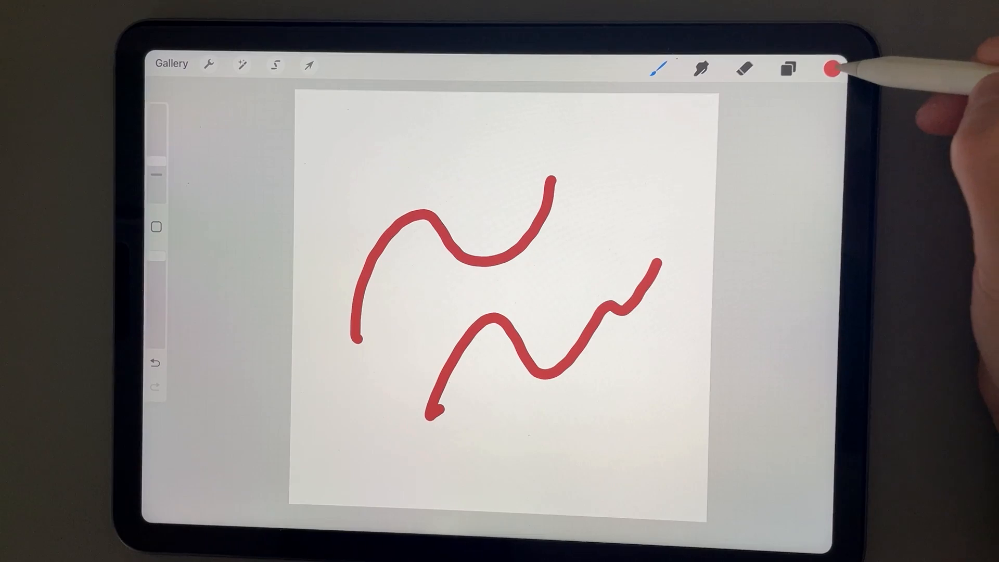
pyautogui.click(831, 69)
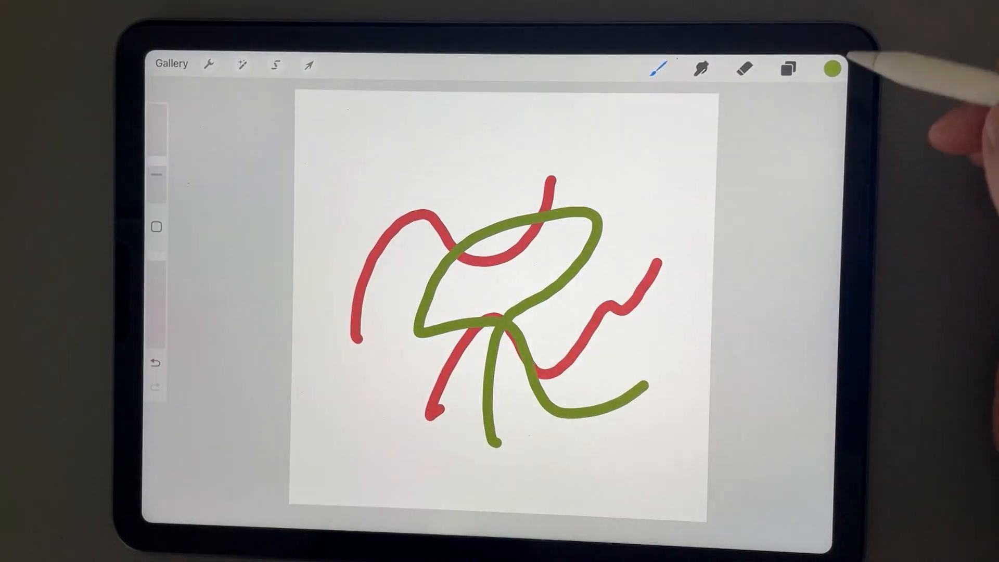
pyautogui.click(830, 68)
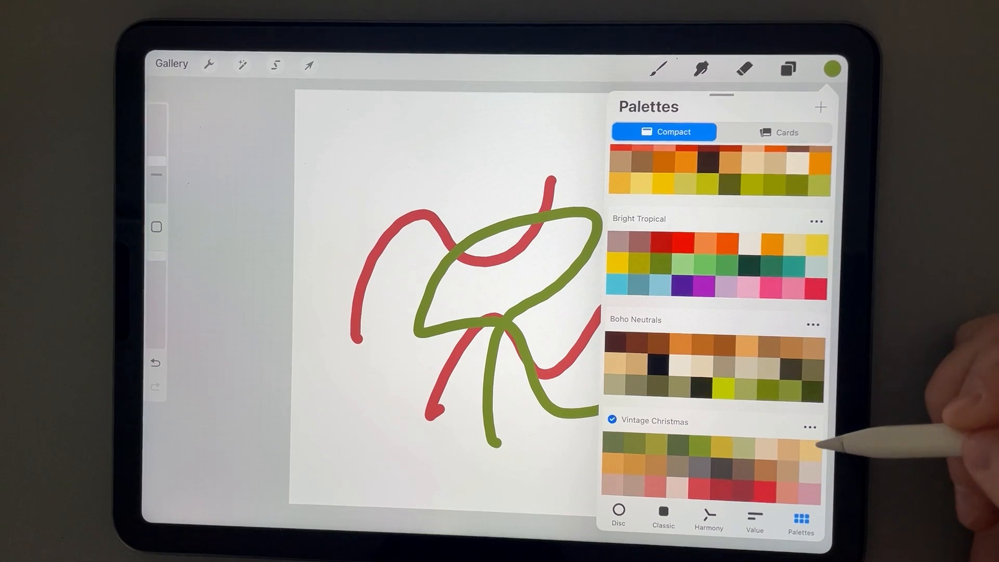